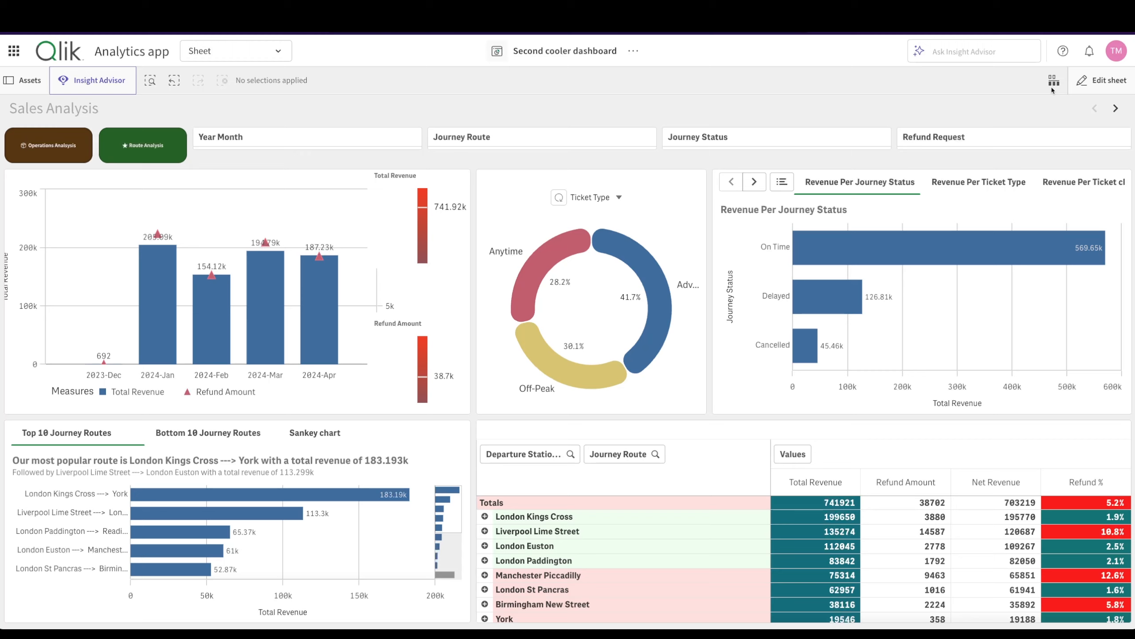
mouse_move(1052, 90)
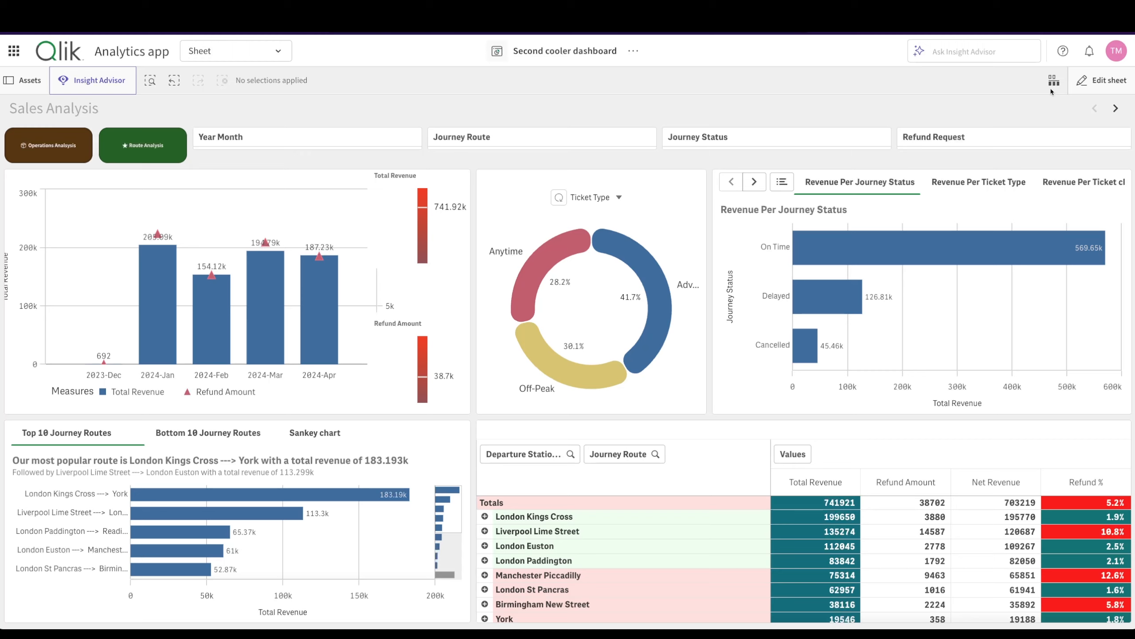
mouse_move(741, 283)
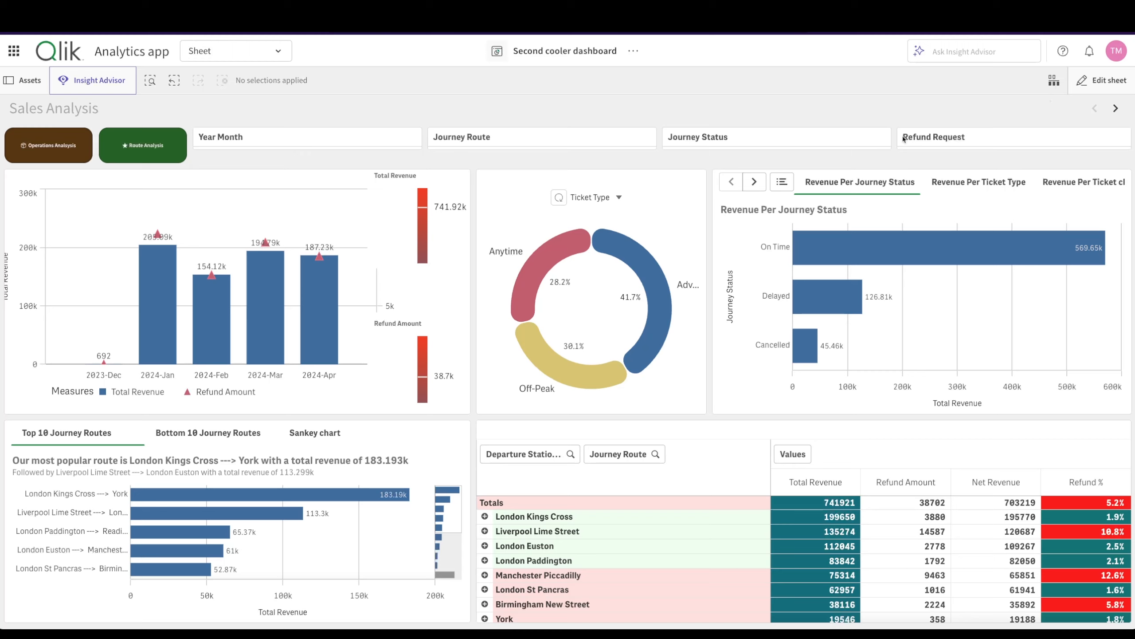
Step: Switch the Sales Analysis container chart to Revenue Per Ticket Type
click(754, 182)
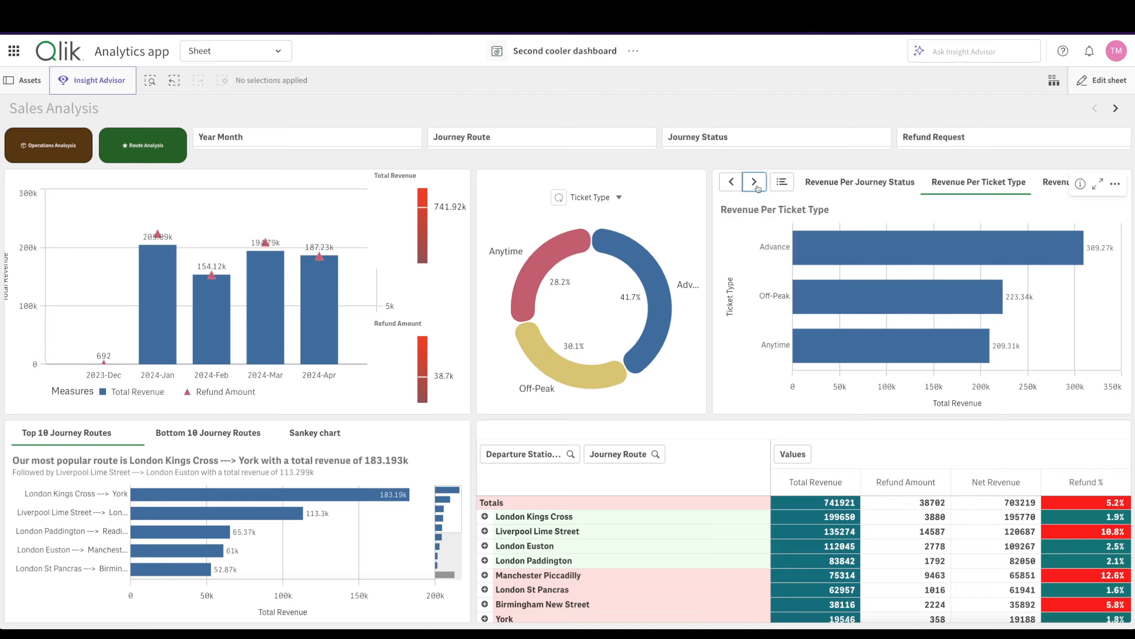
click(754, 181)
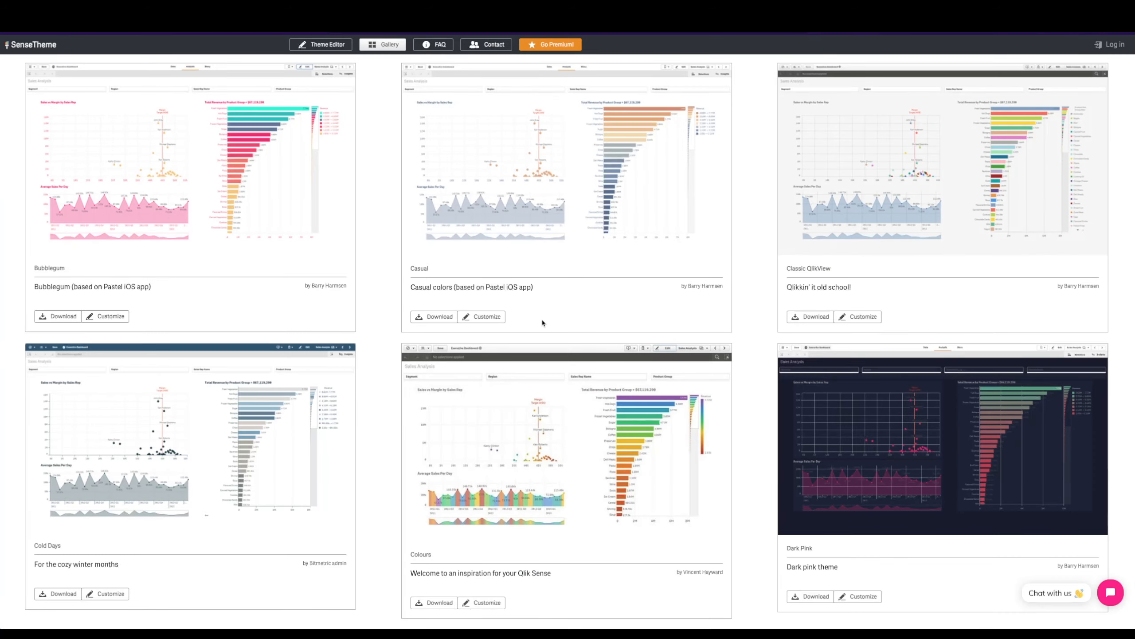
mouse_move(547, 342)
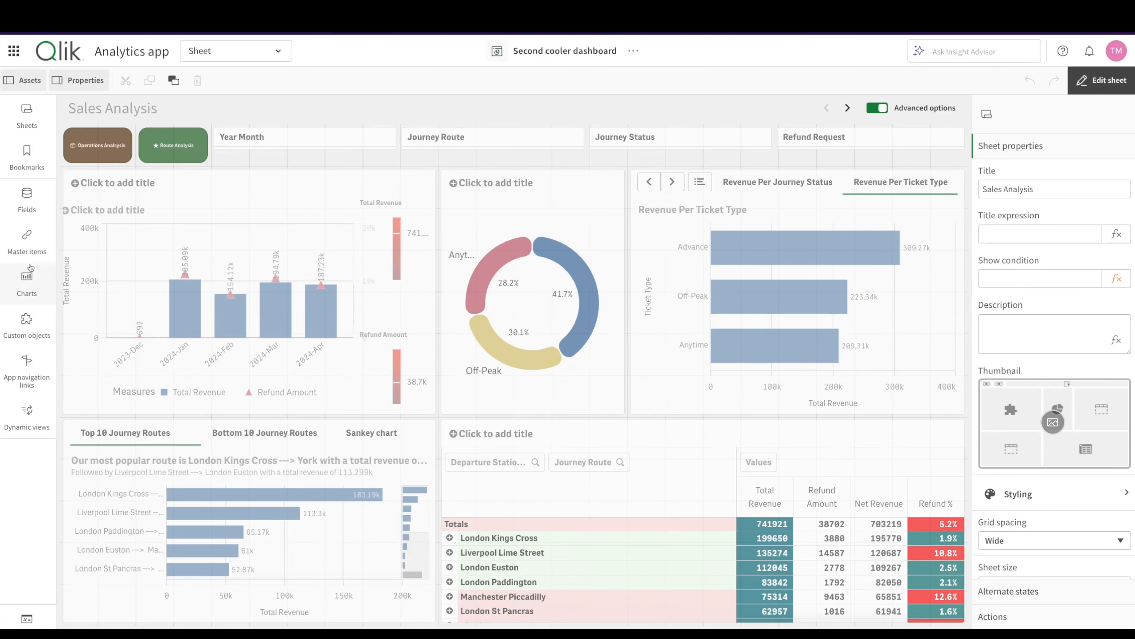
Step: Open Custom objects in the sheet editor and expand the Qlik Dashboard bundle
click(26, 324)
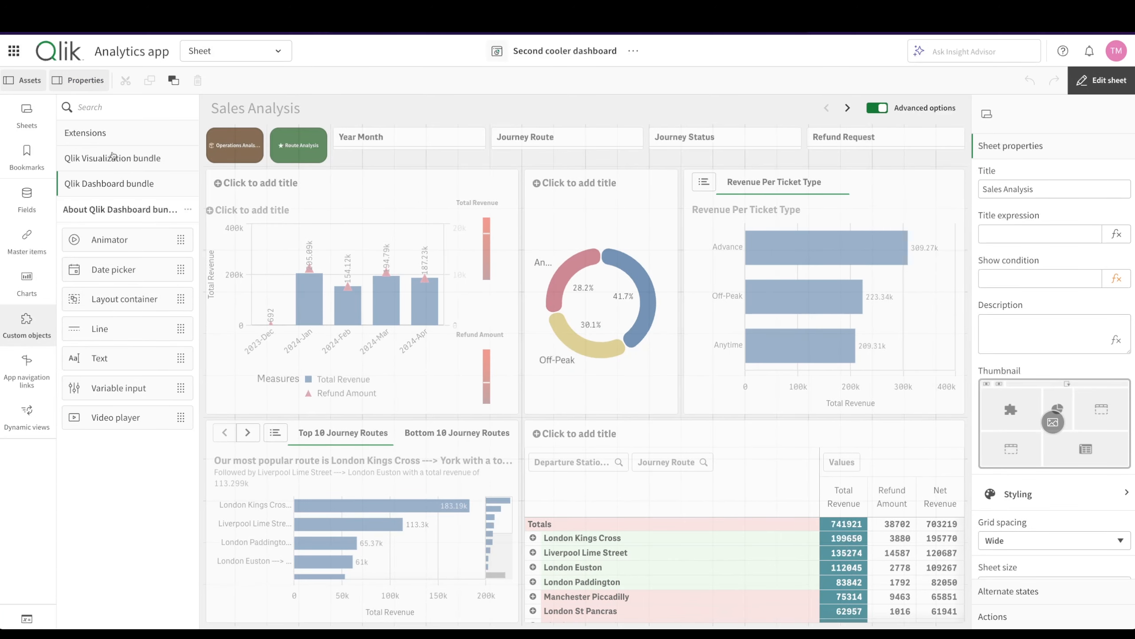
click(113, 157)
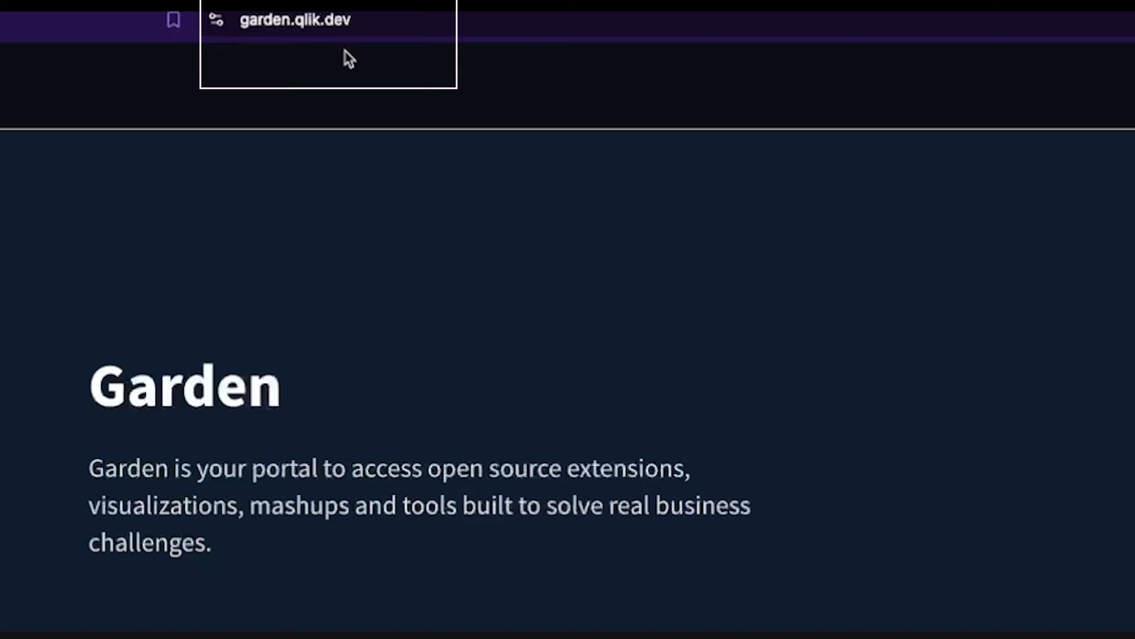
mouse_move(463, 561)
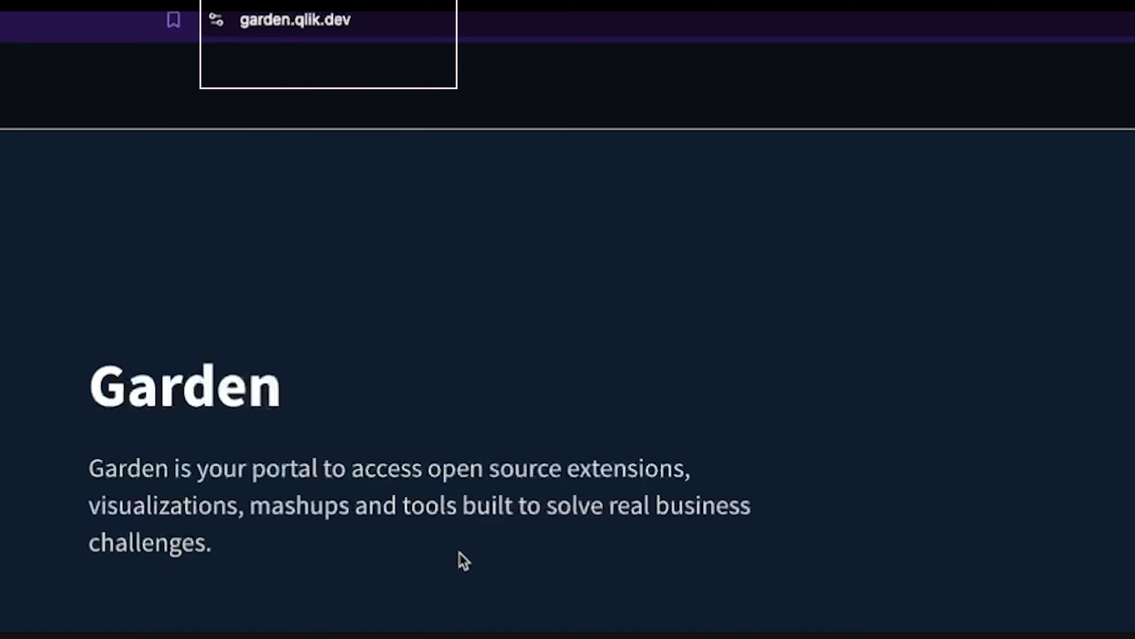
Step: Scroll through Garden's open-source listings such as YouTube Player and QlikPortal
scroll(down, 3)
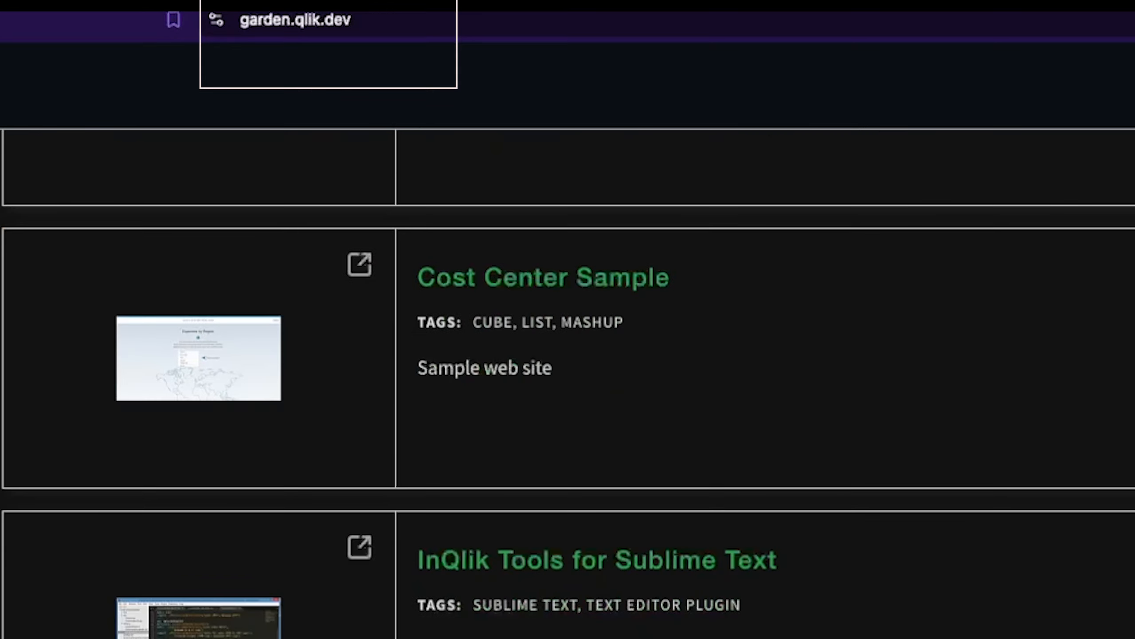
scroll(down, 3)
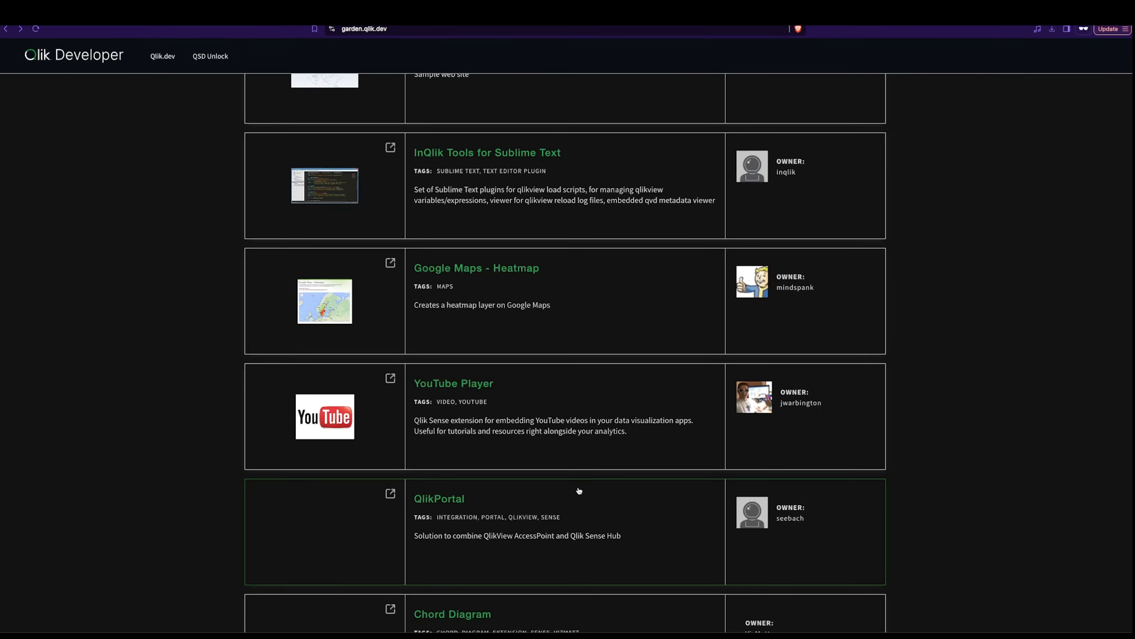
scroll(down, 3)
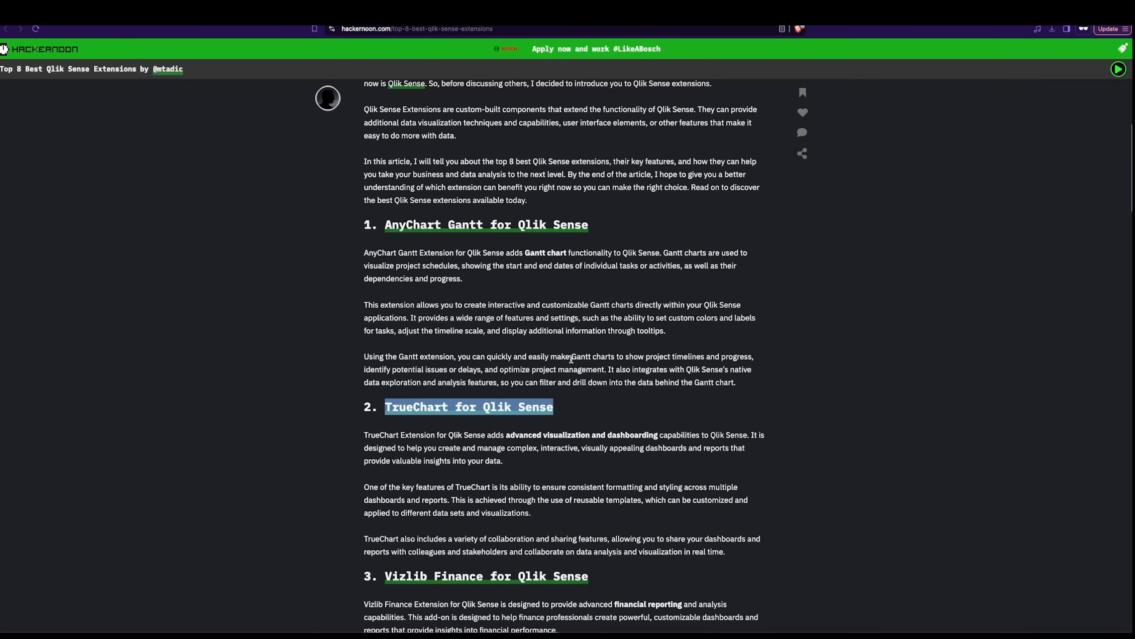
Step: Read through the HackerNoon article's extension picks, including TrueChart and Decomposition Tree
scroll(down, 3)
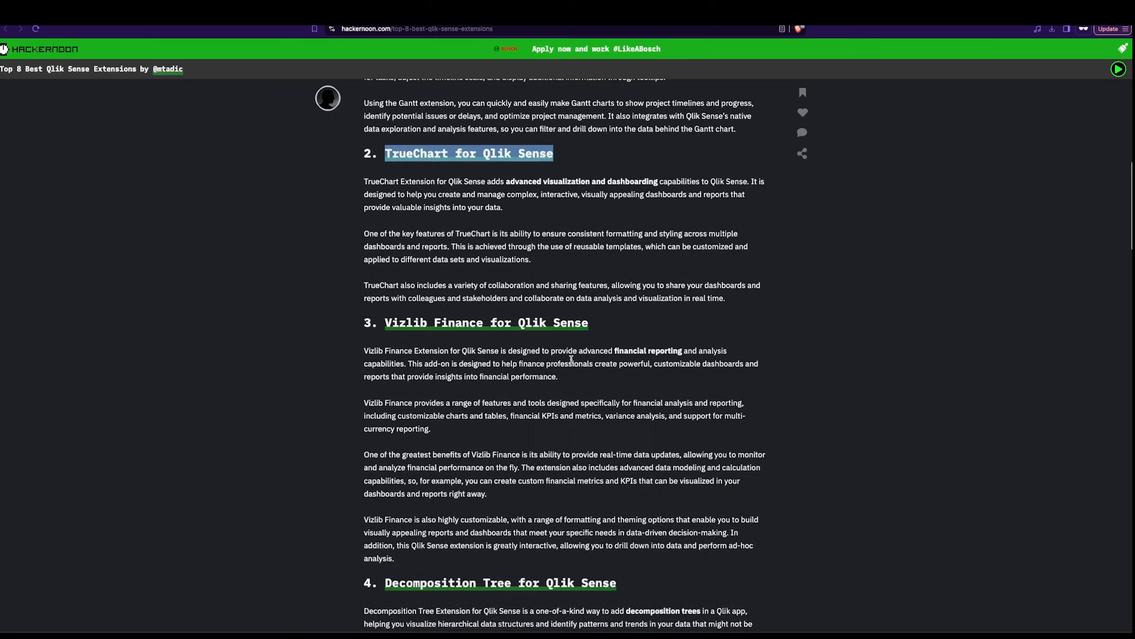
scroll(down, 3)
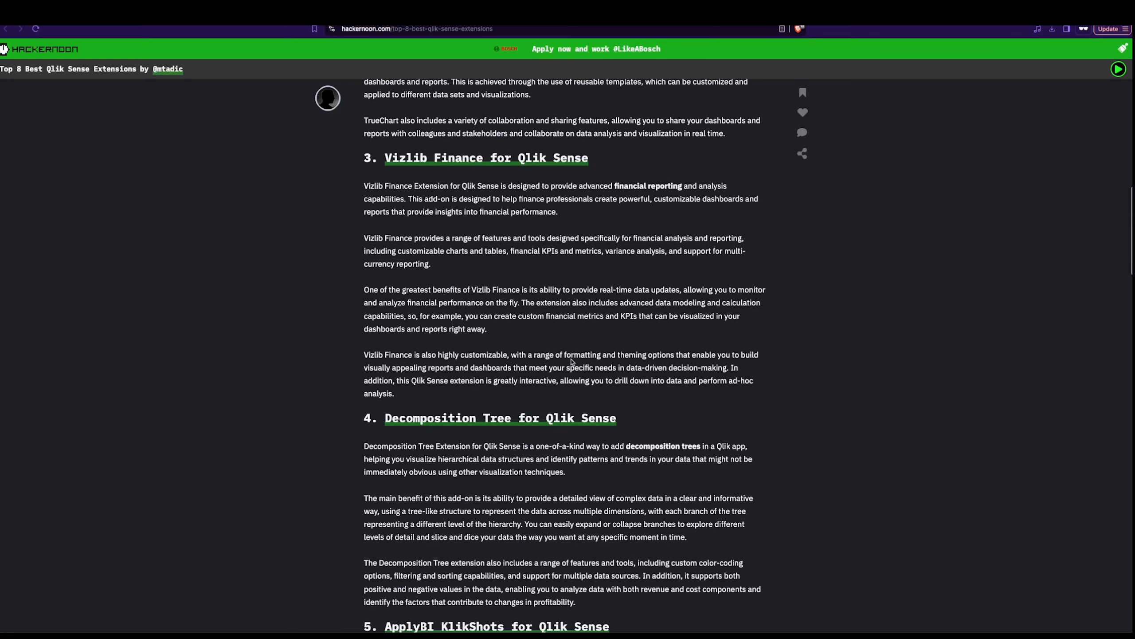
scroll(up, 3)
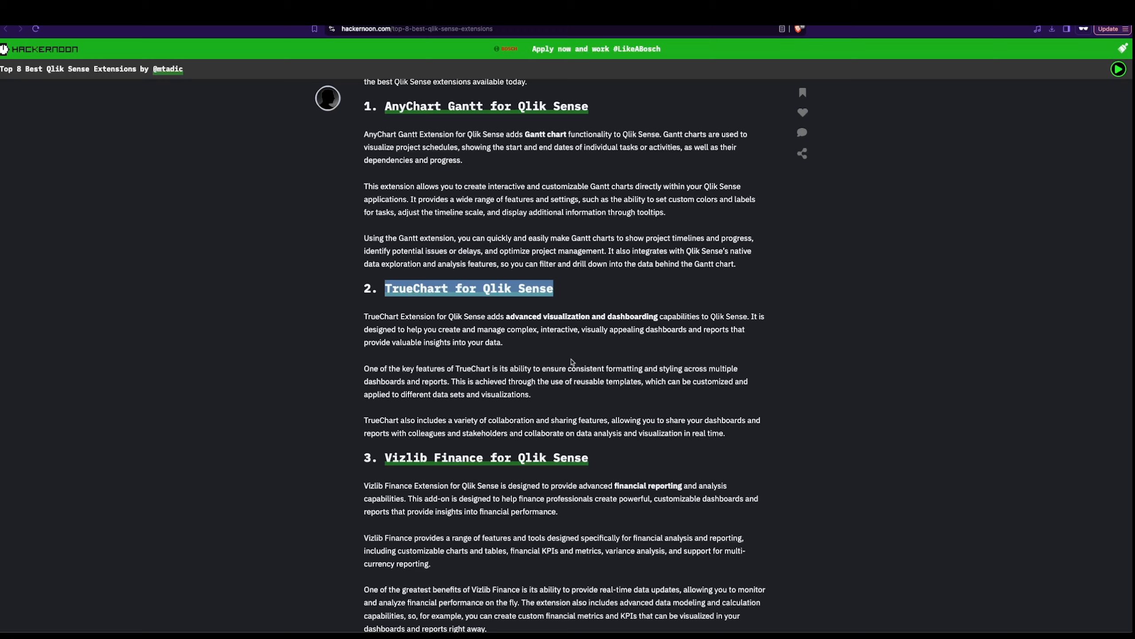
scroll(up, 3)
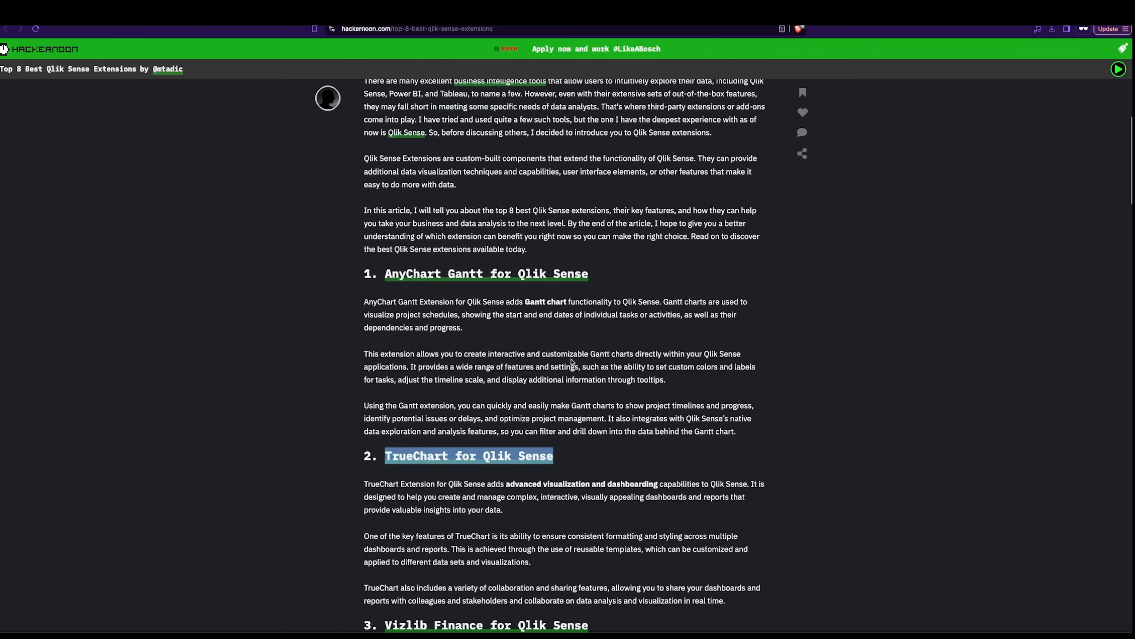
scroll(down, 3)
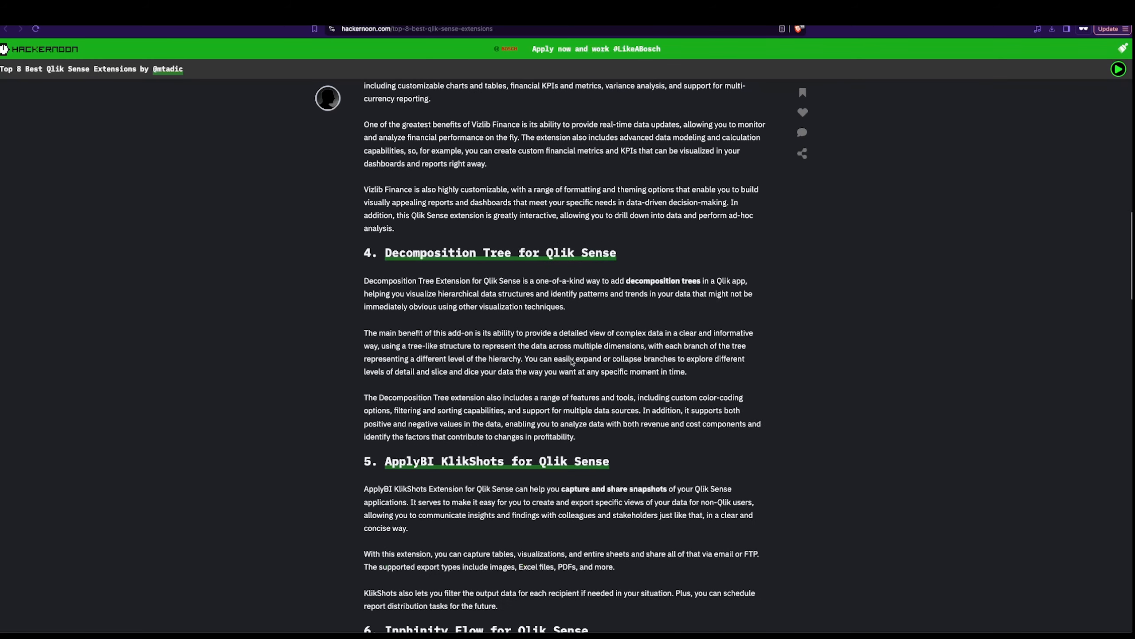
mouse_move(479, 176)
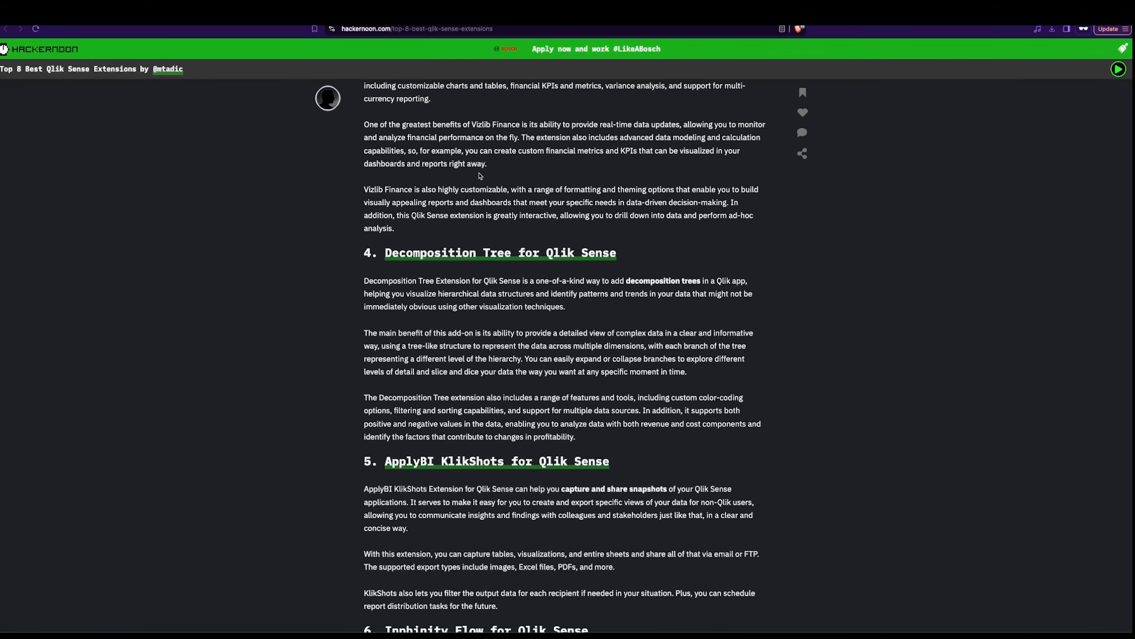
scroll(down, 3)
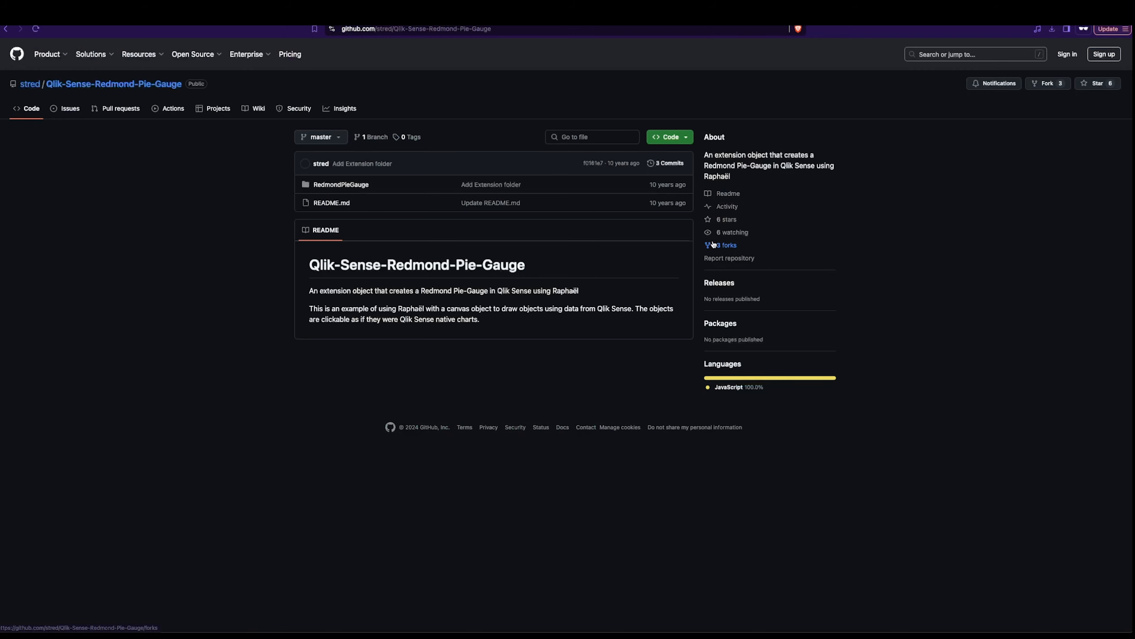
Step: Download the Redmond Pie Gauge repository as a ZIP into Downloads
click(668, 137)
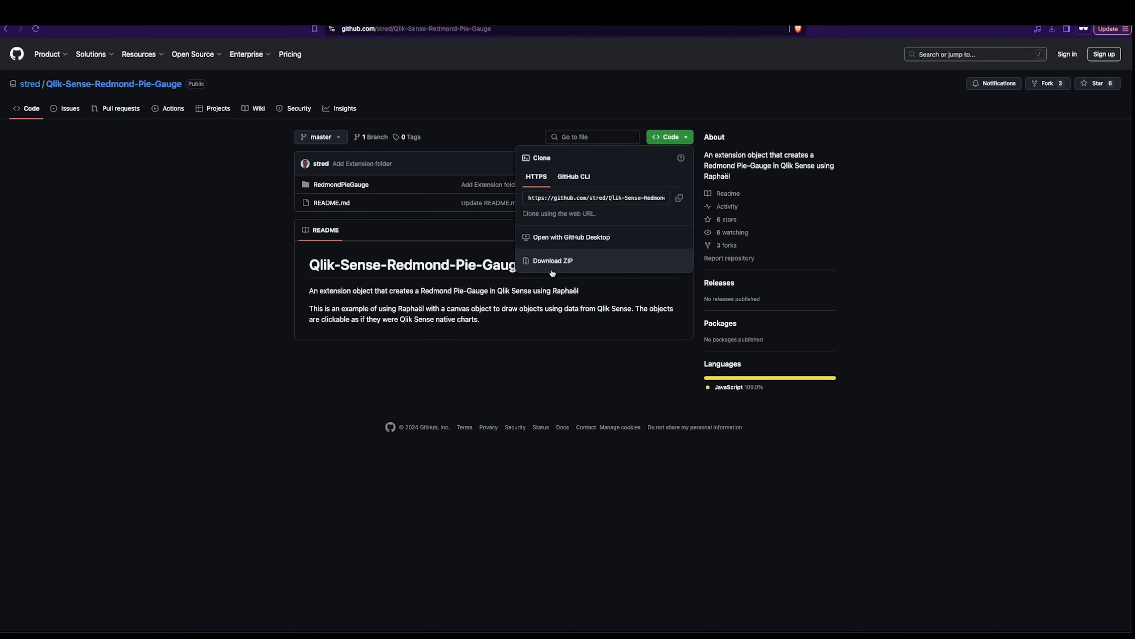
click(552, 261)
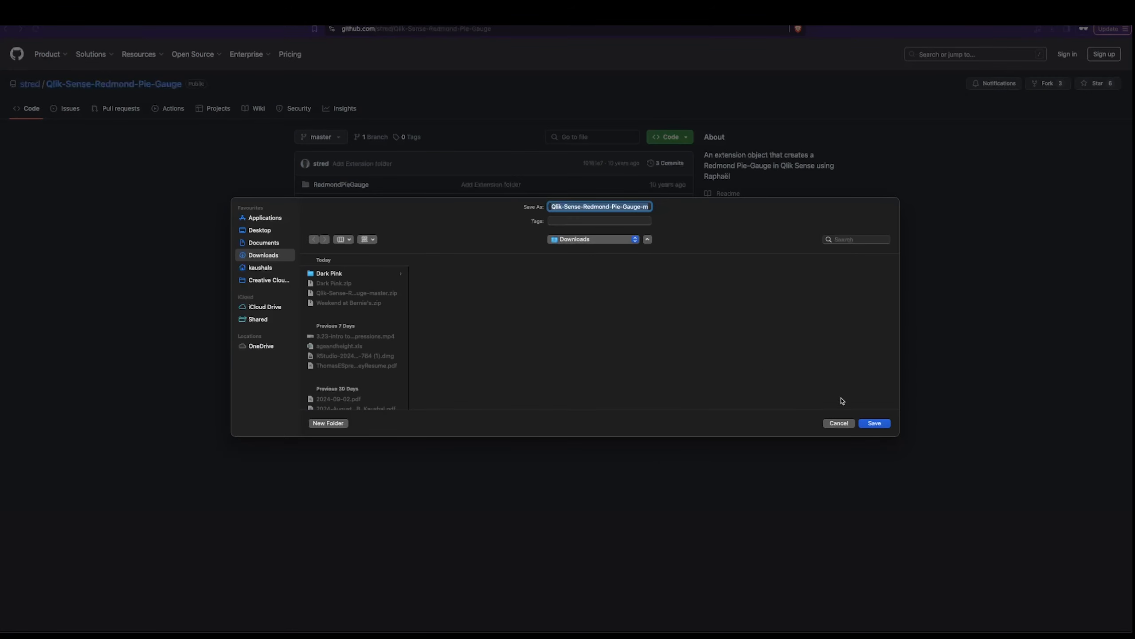
click(839, 423)
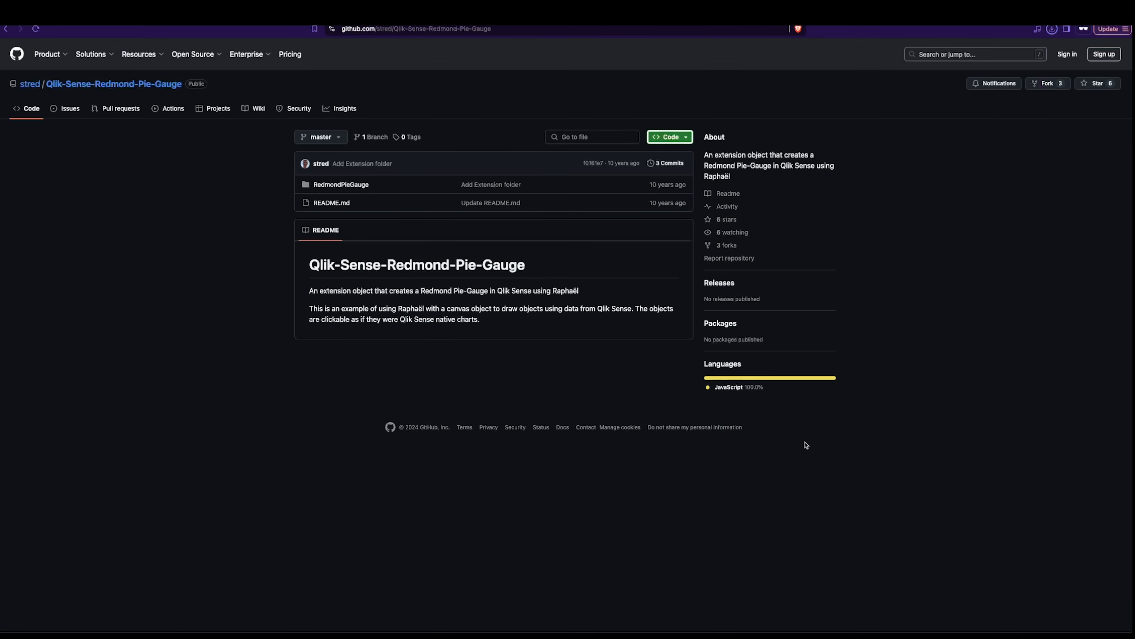
click(1051, 28)
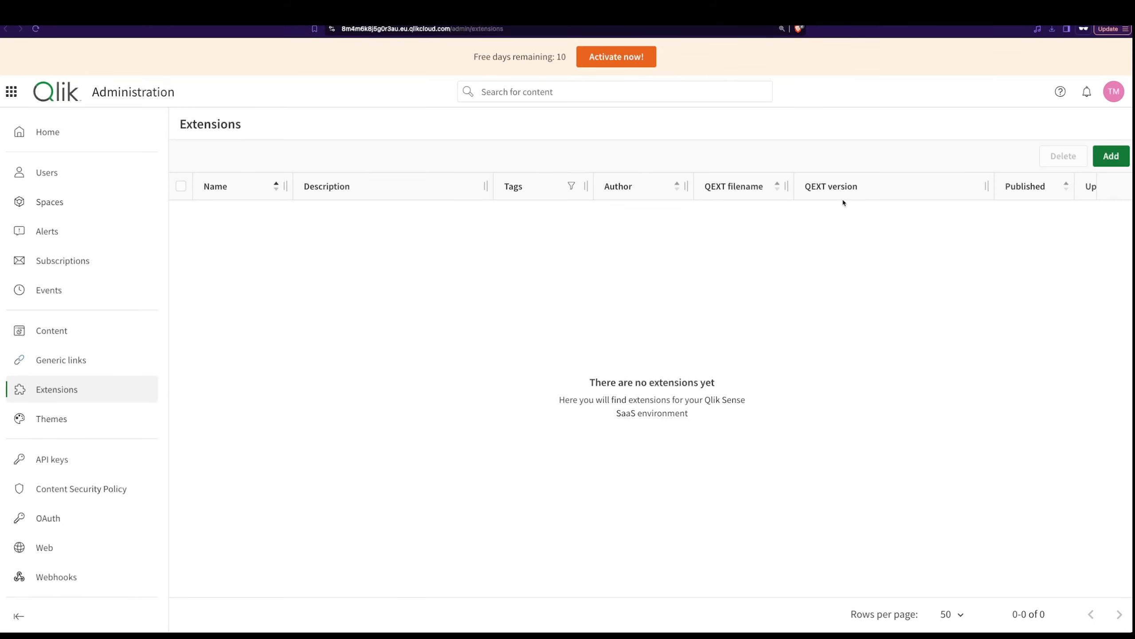
Step: Upload Qlik-Sense-Redmond-Pie-Gauge-master.zip as an extension and return to the administration home
click(1110, 156)
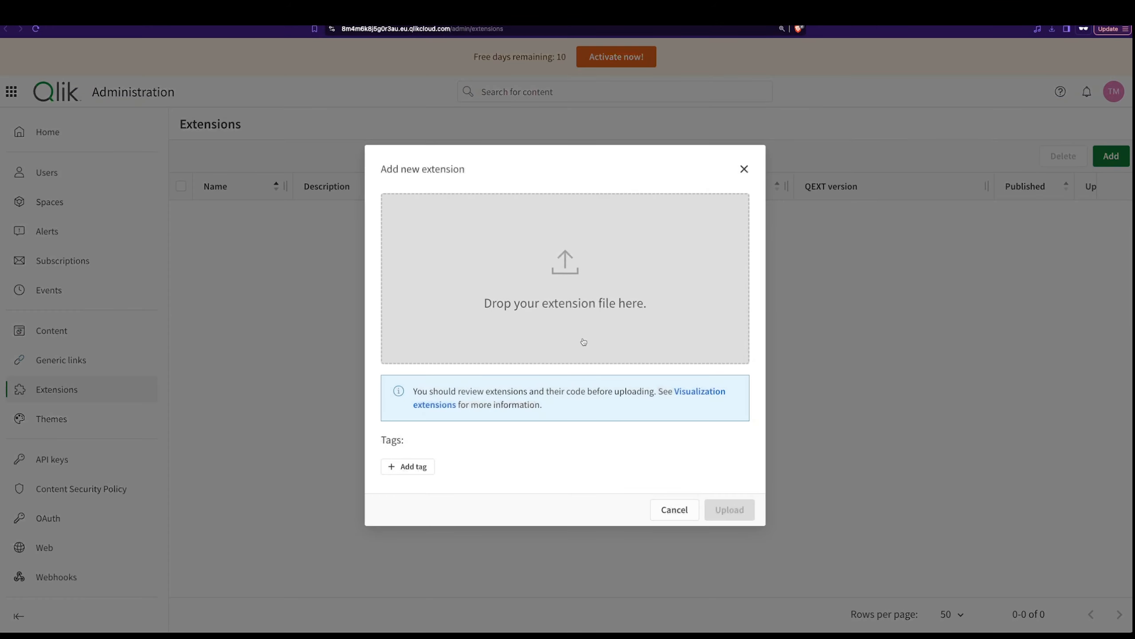
click(565, 277)
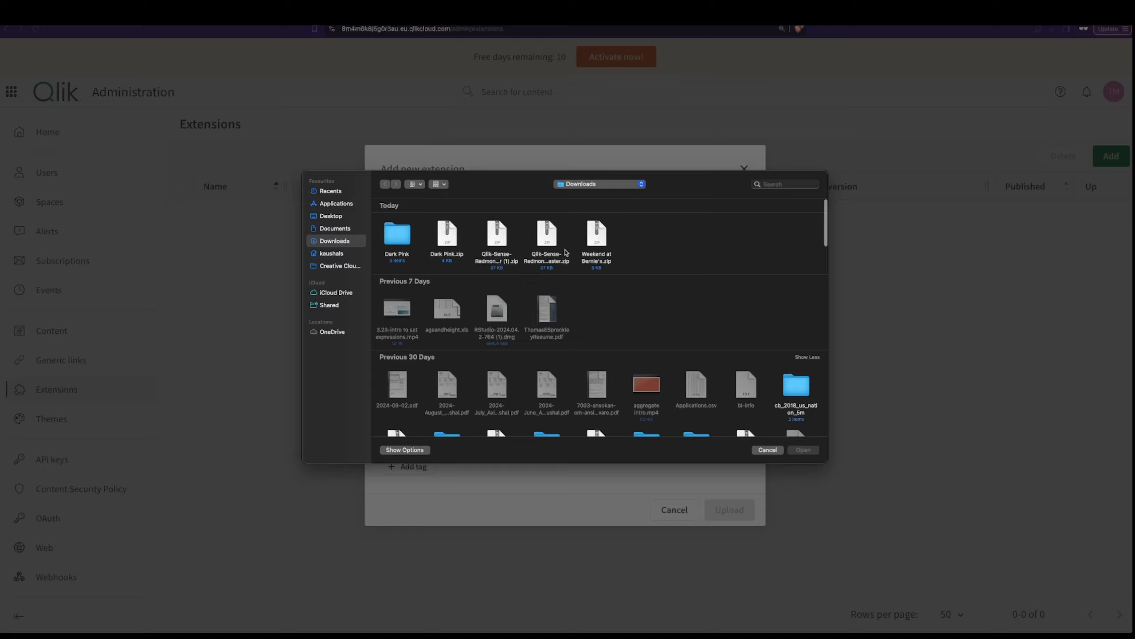
click(546, 239)
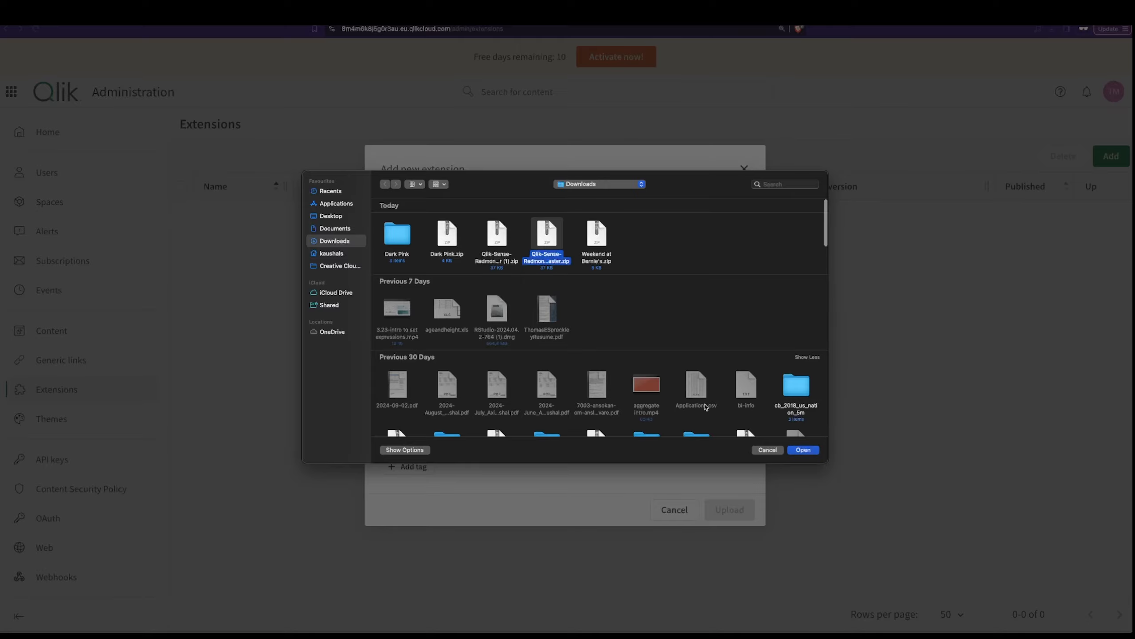
click(802, 450)
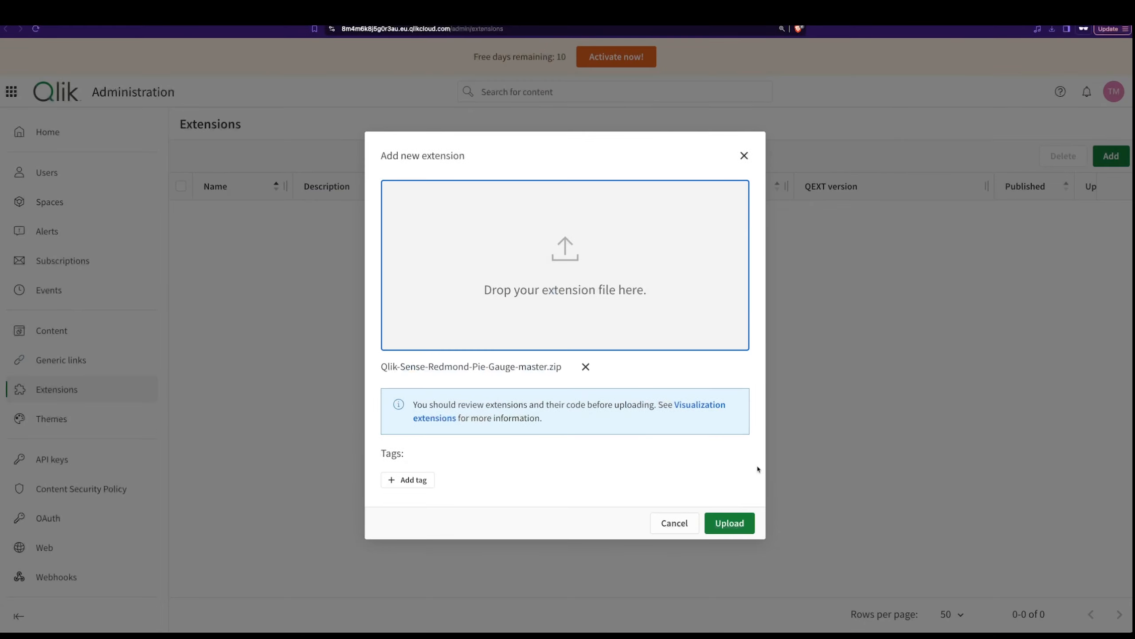
click(729, 523)
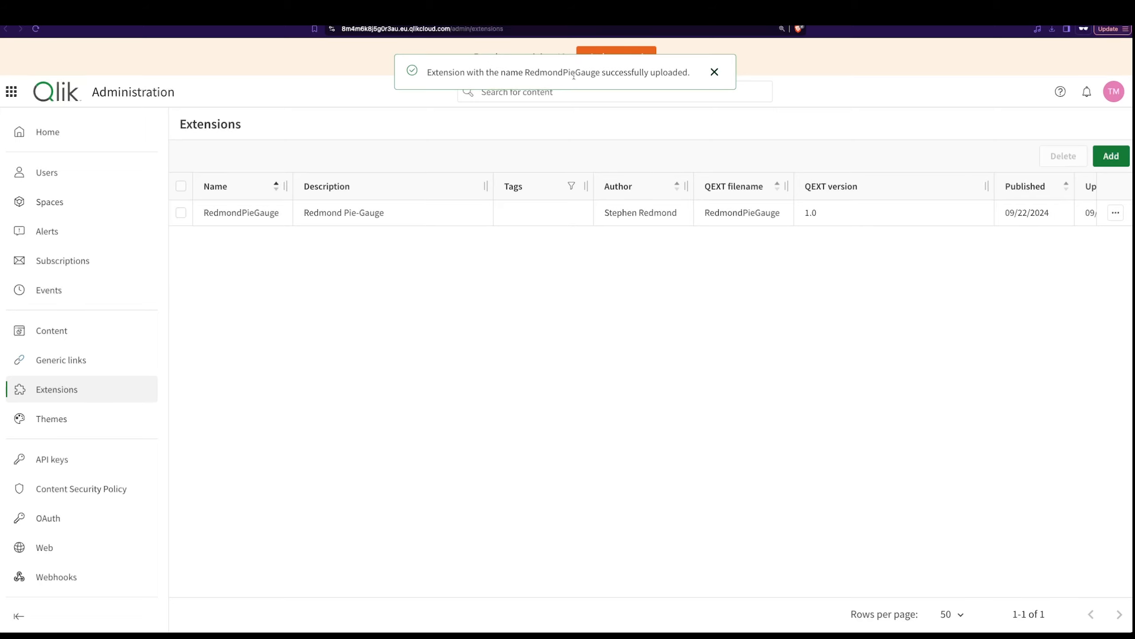
mouse_move(574, 76)
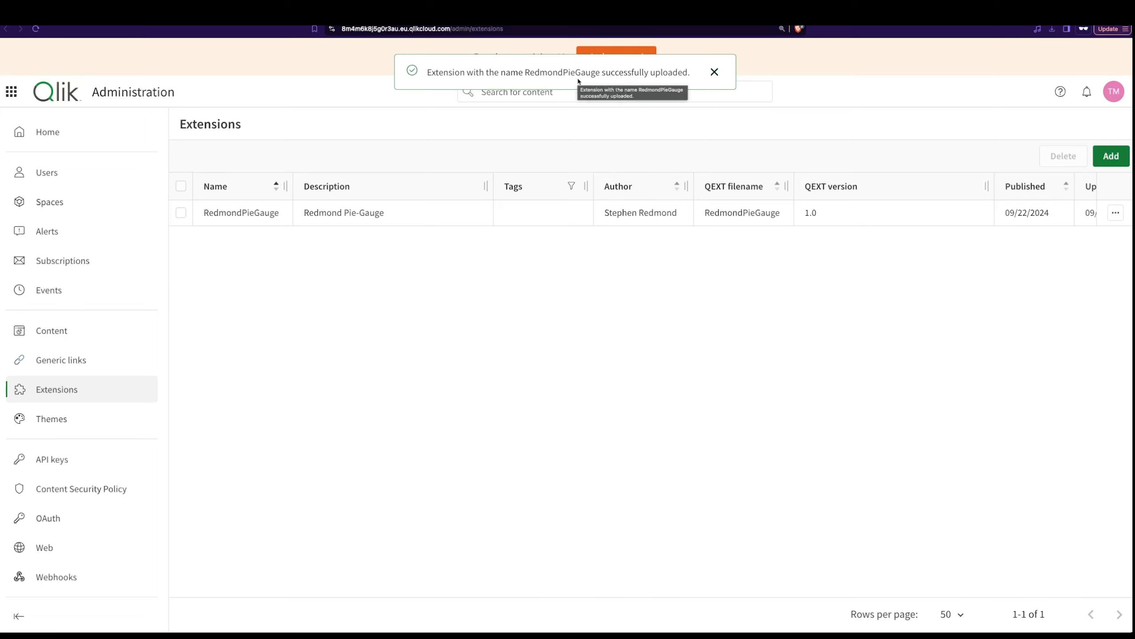
mouse_move(577, 273)
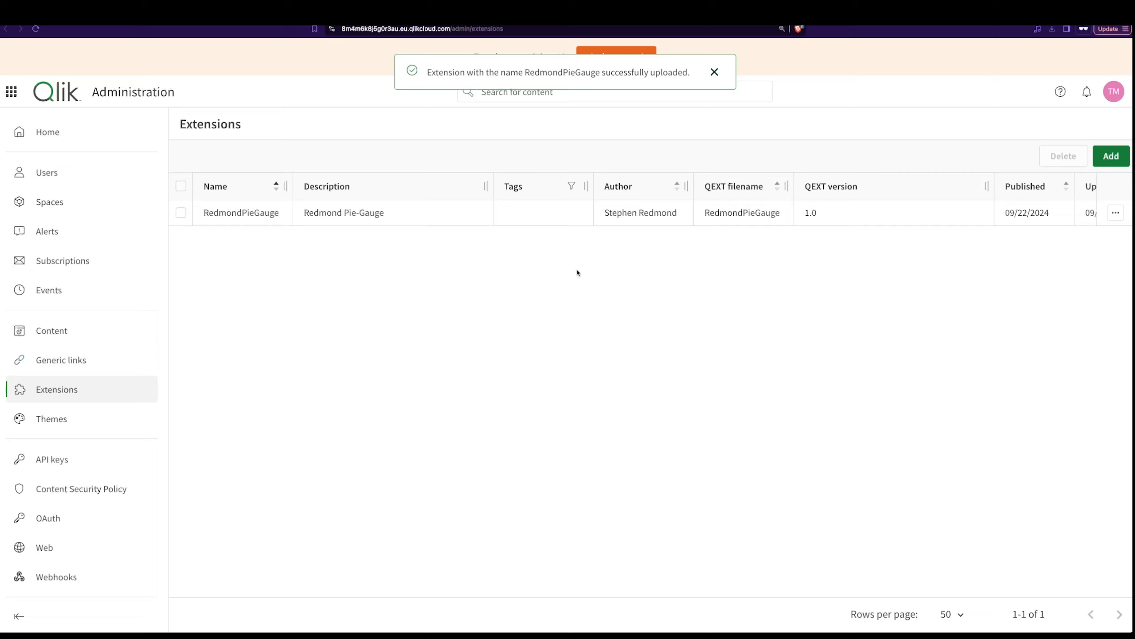
click(714, 72)
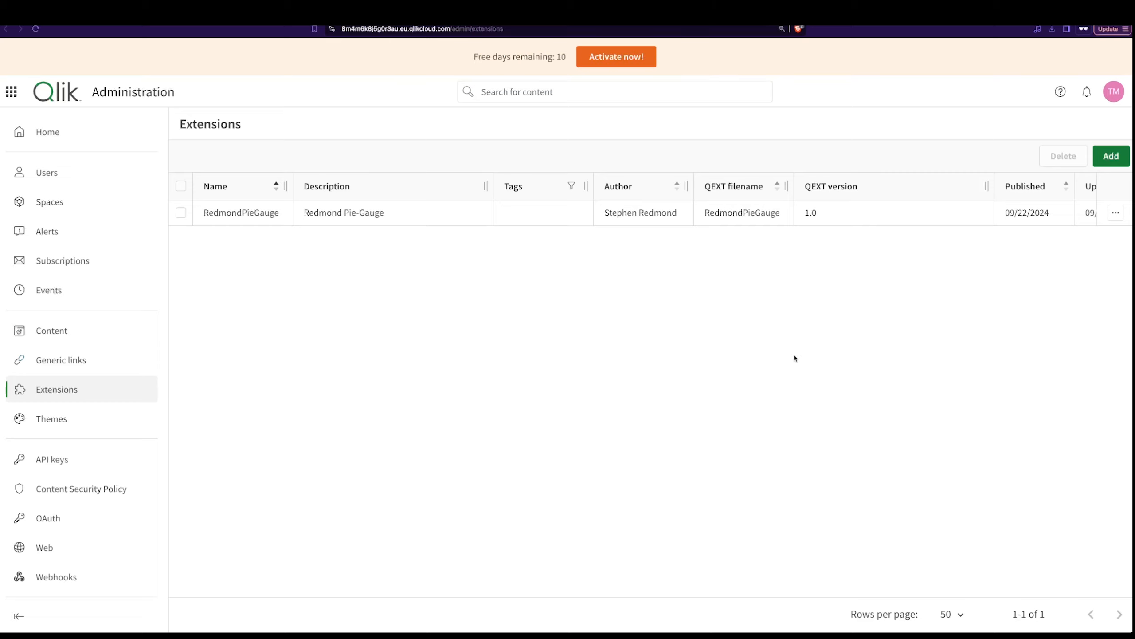
mouse_move(47, 131)
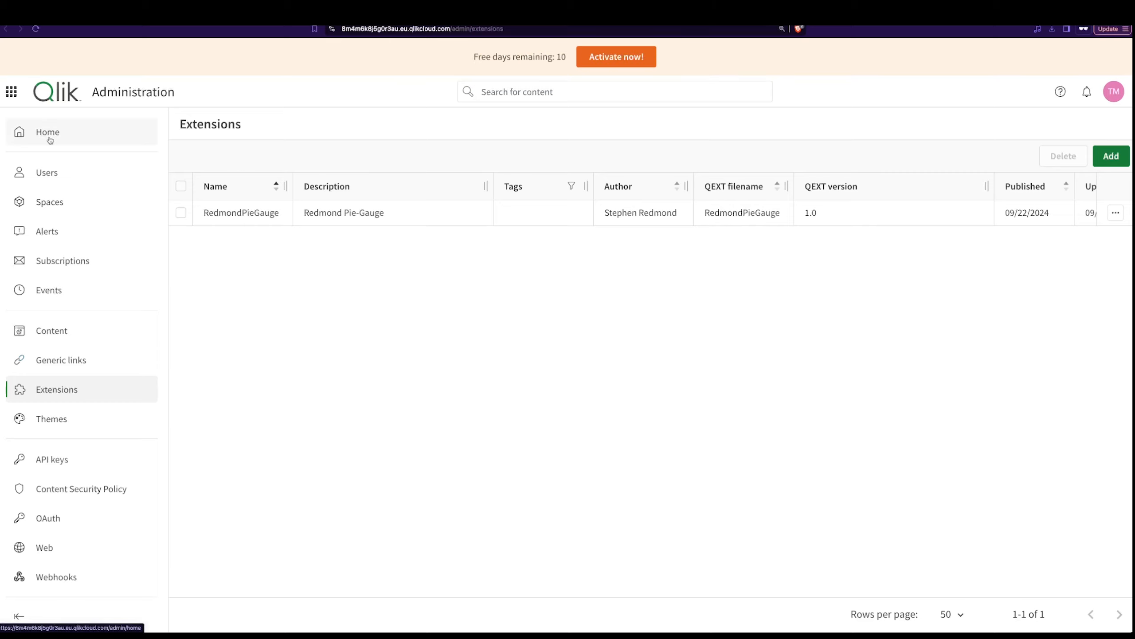
click(48, 131)
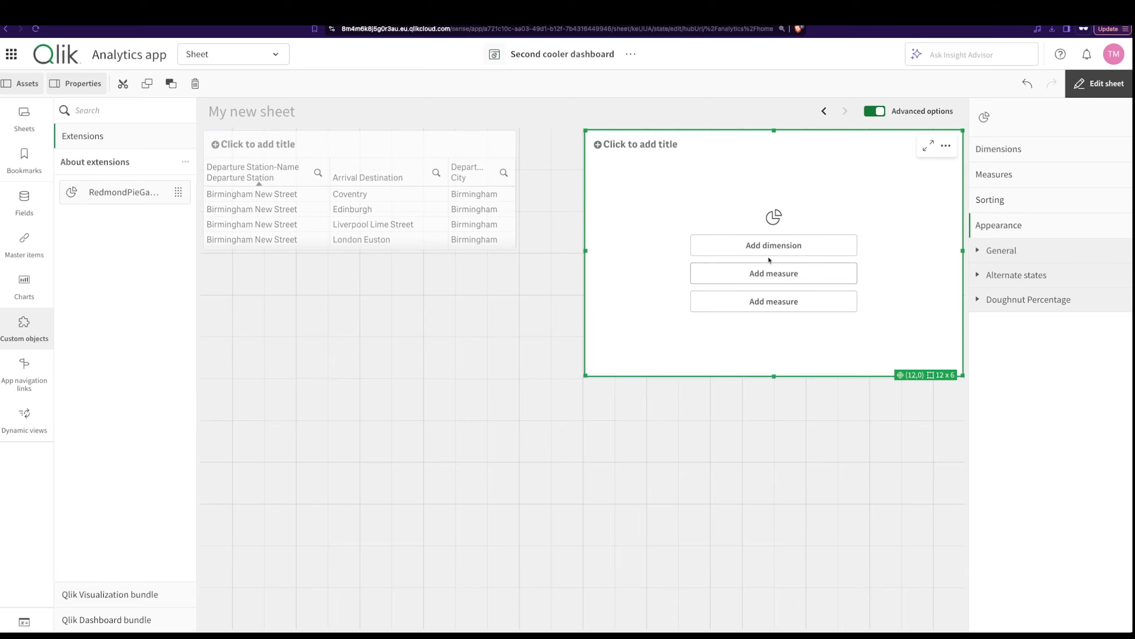
Step: Add Arrival City as the pie-gauge dimension and leave edit mode
click(773, 244)
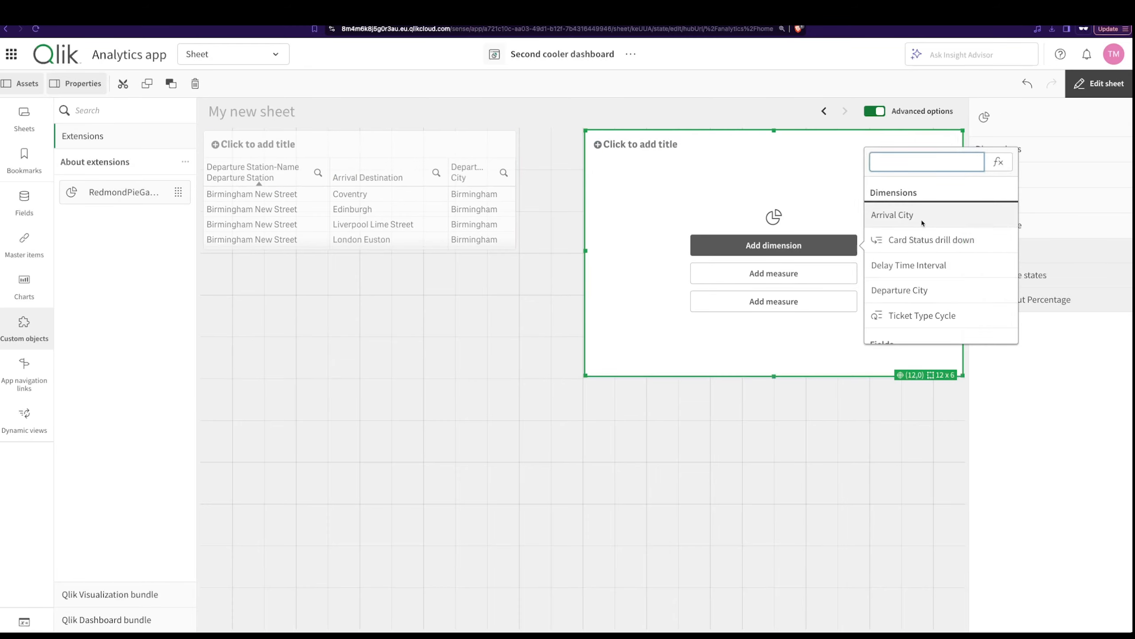
click(892, 214)
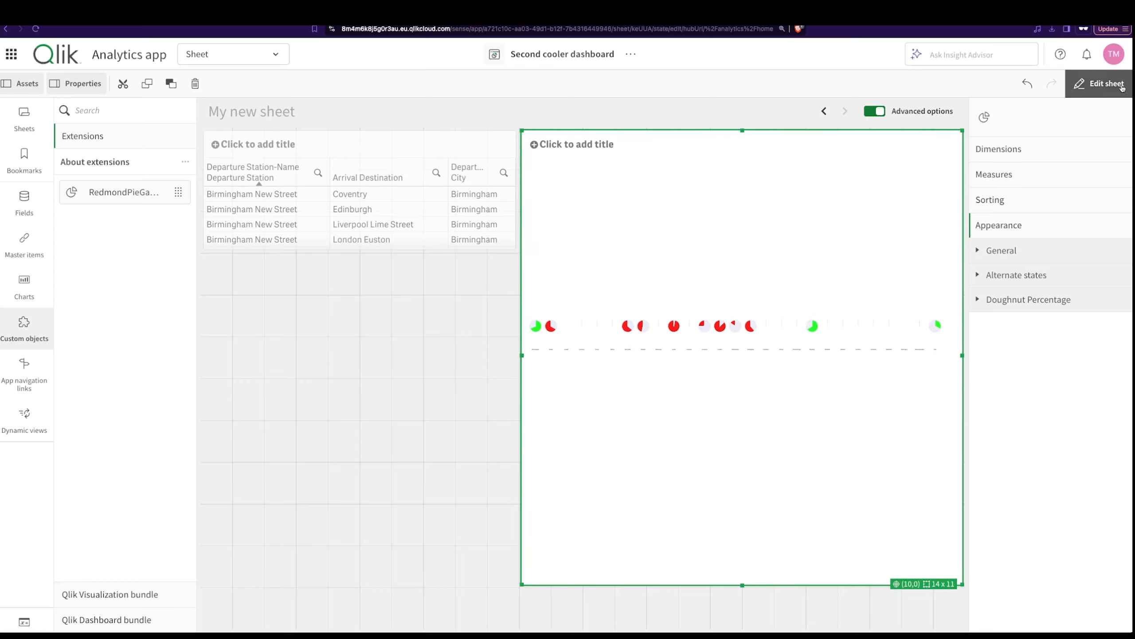
click(1103, 83)
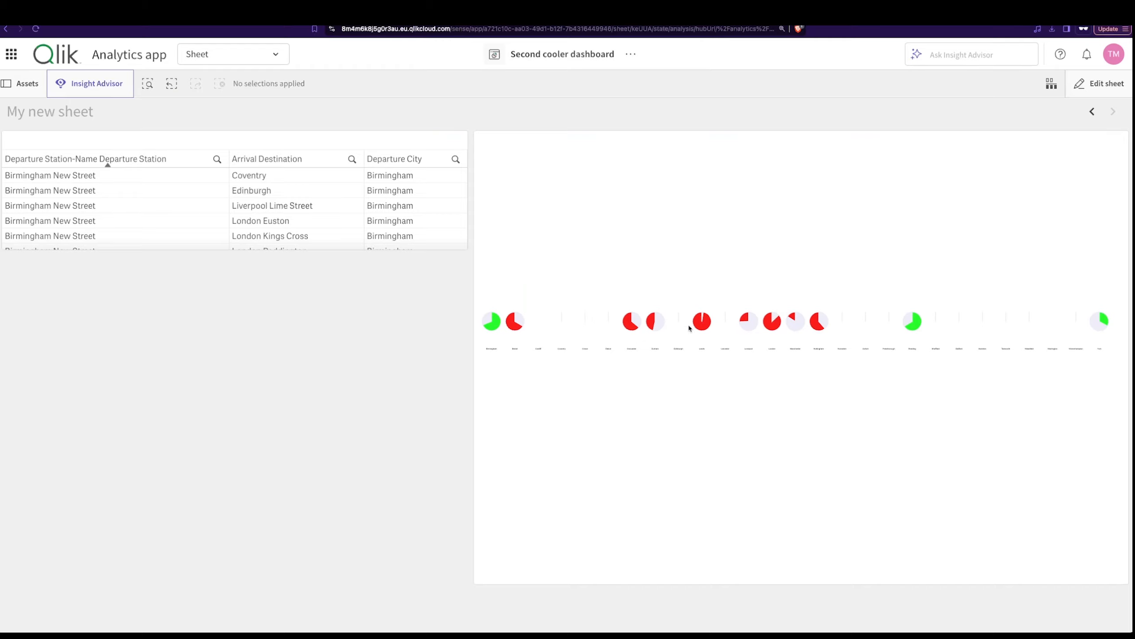
mouse_move(958, 314)
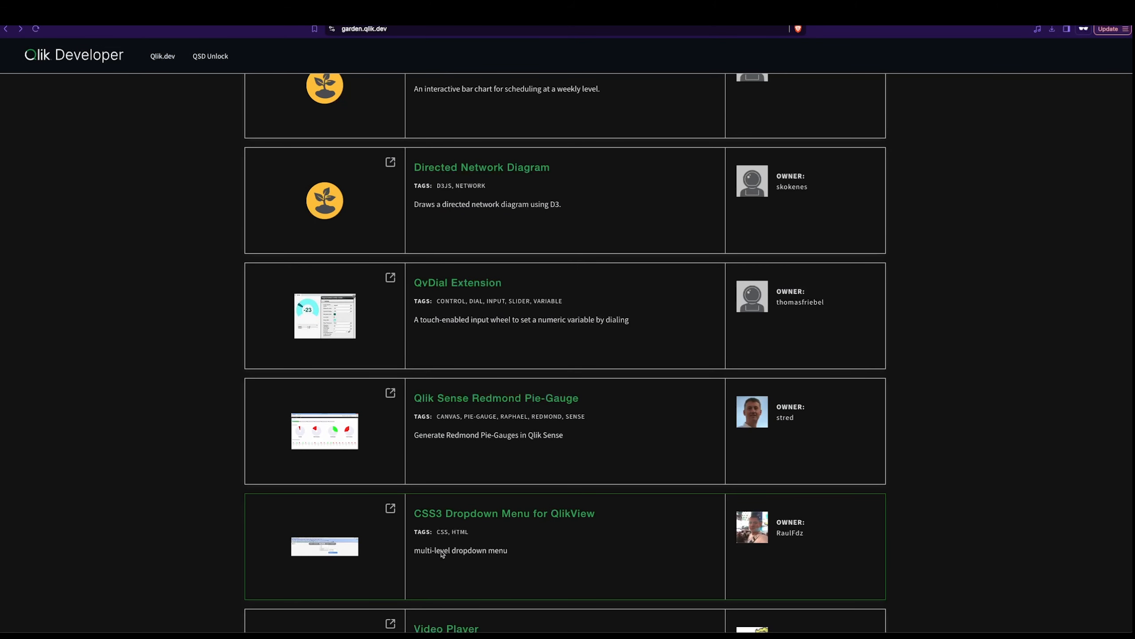
Step: Scroll through the Qlik Developer Garden listings and the HackerNoon article again
scroll(down, 3)
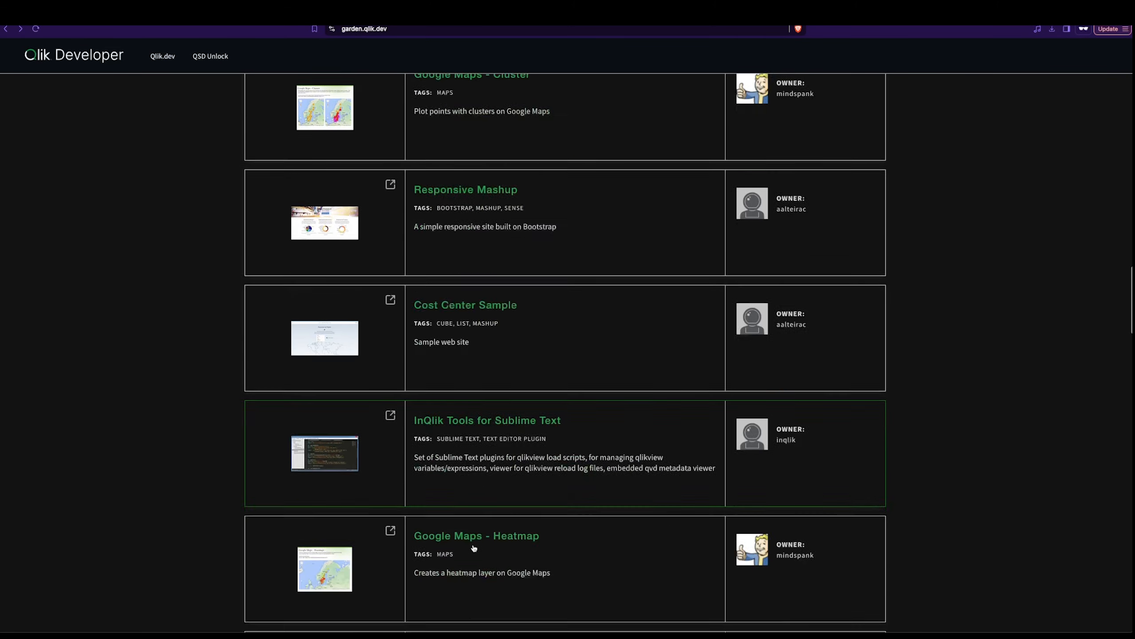
scroll(down, 3)
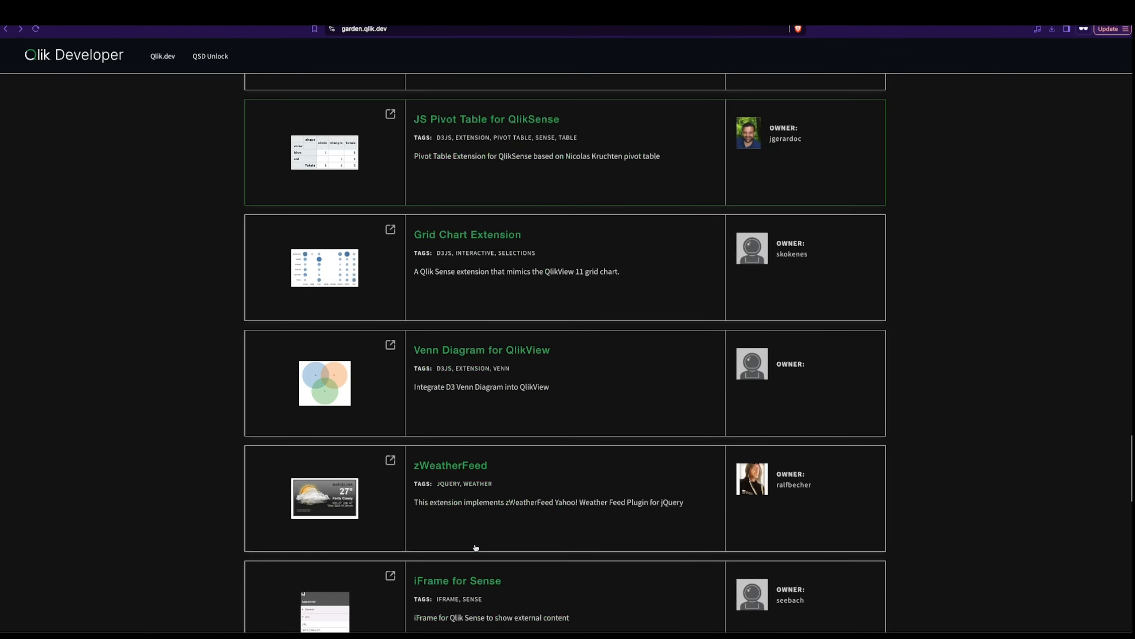
scroll(down, 3)
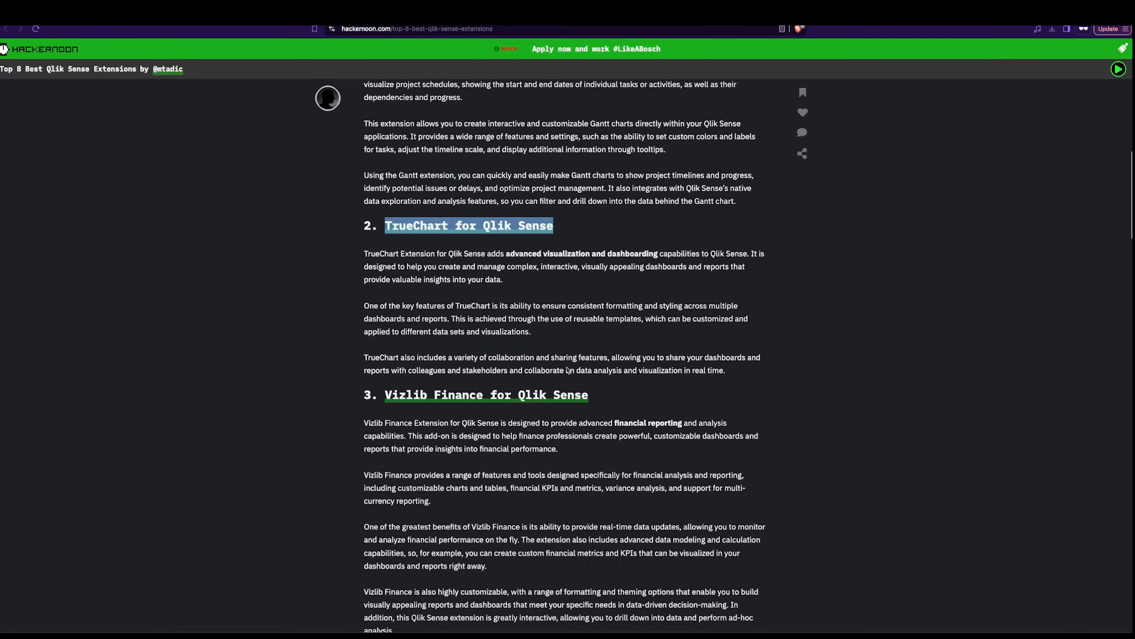
scroll(up, 3)
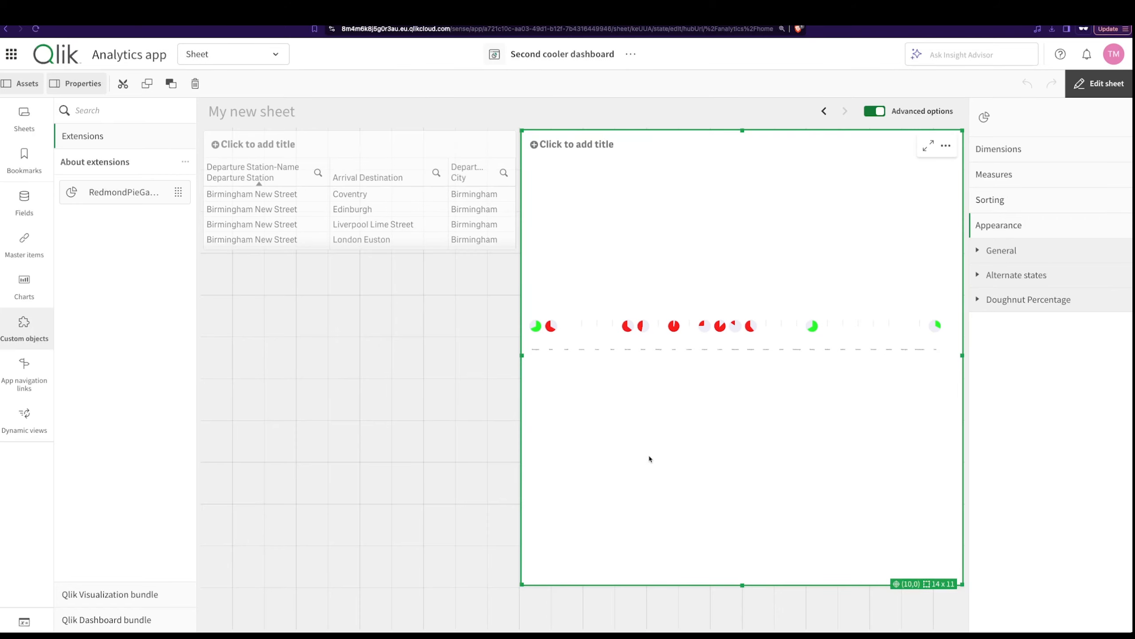
Step: Move from Route Analysis to Operations Analysis, then on to Sales Analysis
right_click(649, 459)
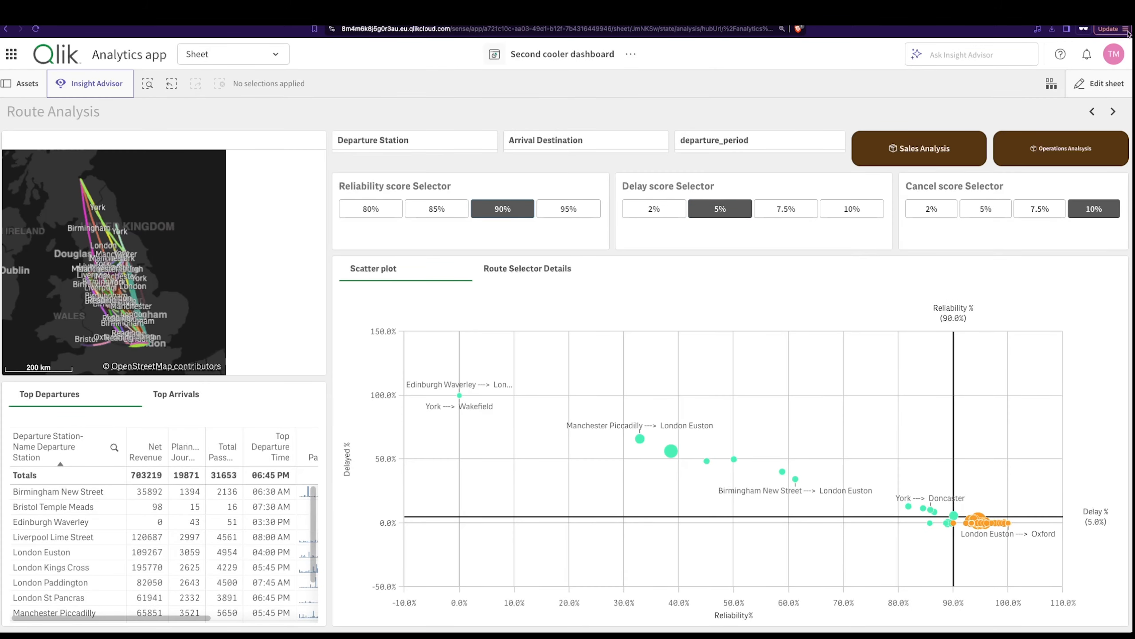
click(1060, 149)
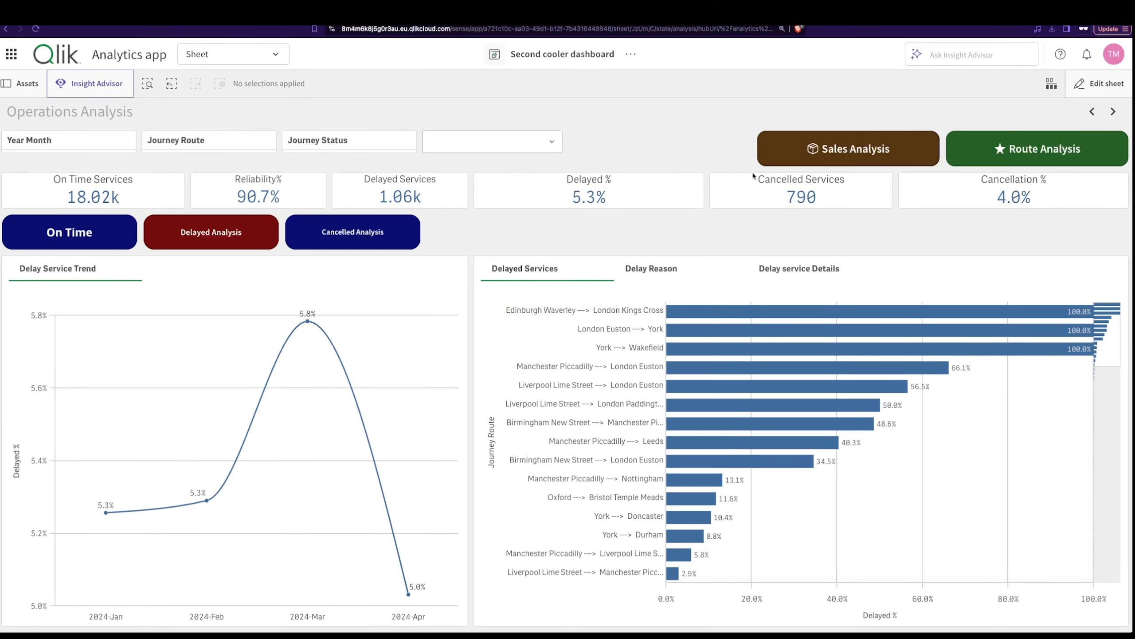
click(847, 149)
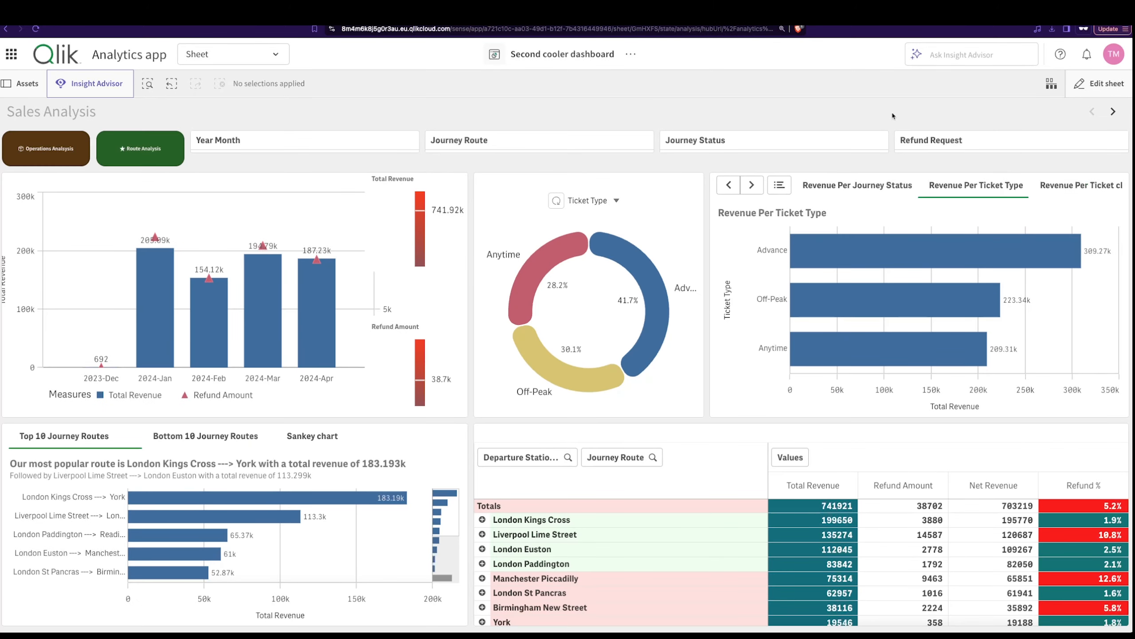
mouse_move(985, 103)
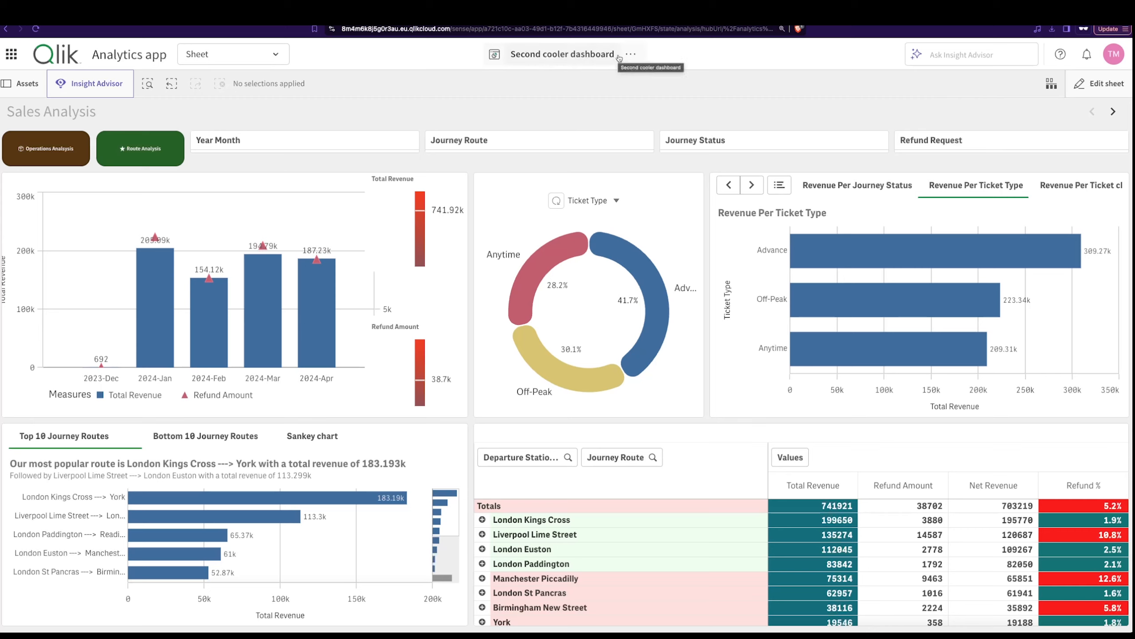
mouse_move(690, 57)
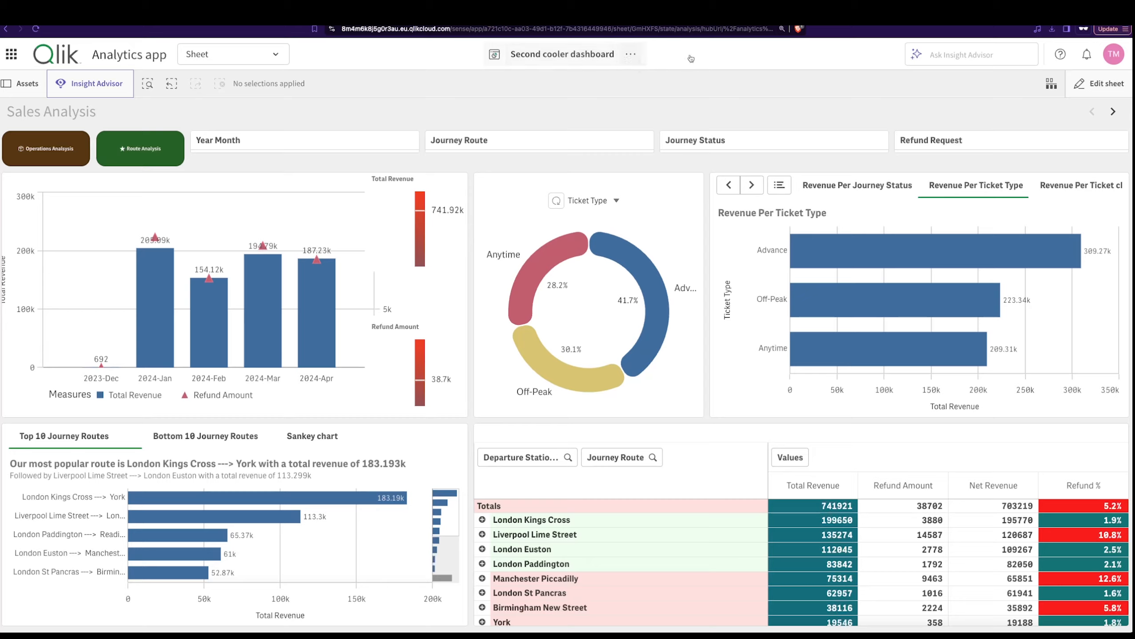